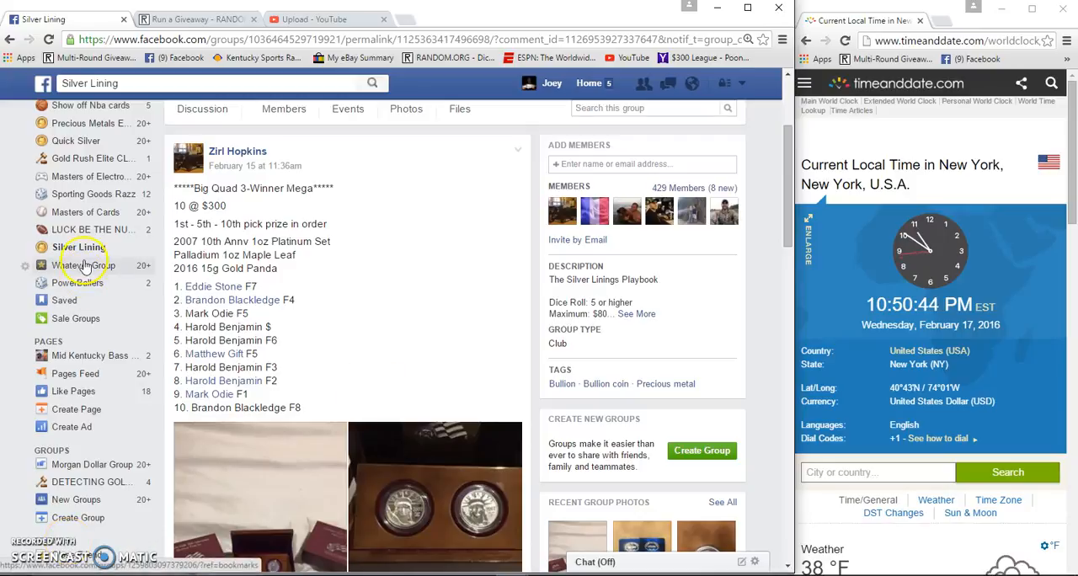
pyautogui.moveTo(337, 295)
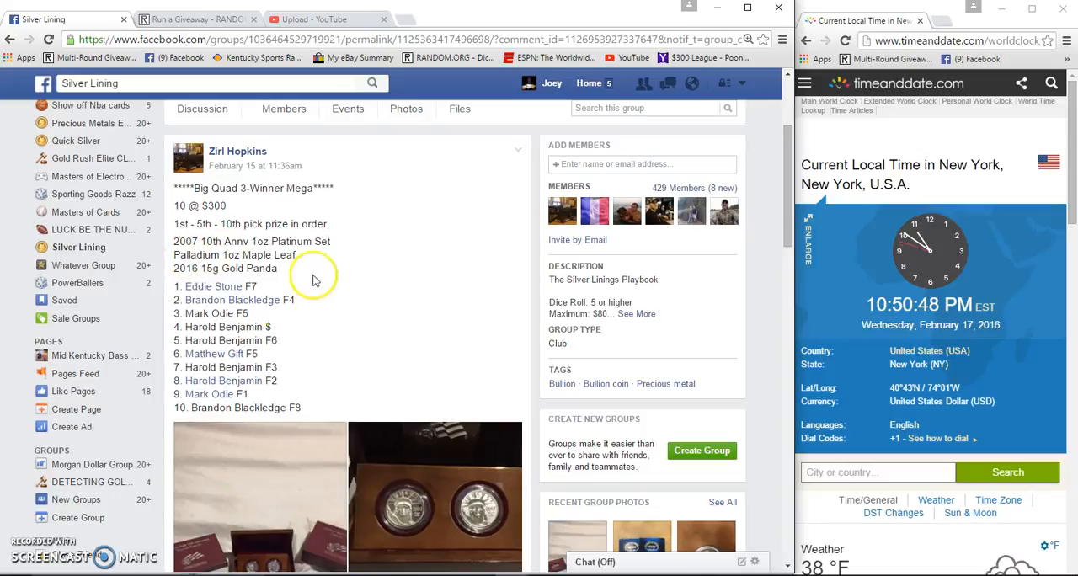
# - Highlight the ten-entry numbered list of names in the Facebook giveaway post
pyautogui.moveTo(174, 286); pyautogui.dragTo(254, 395)
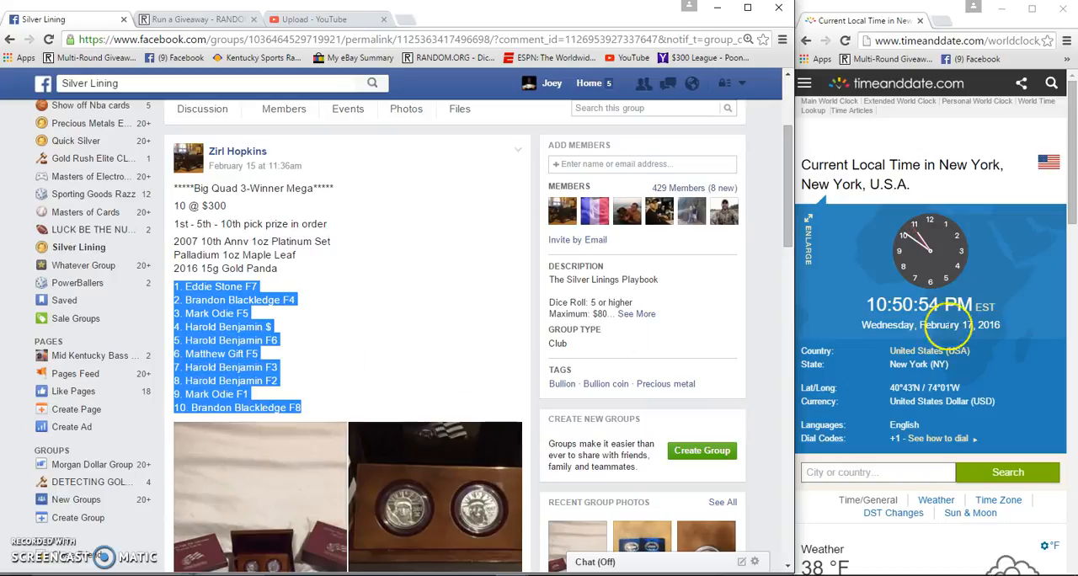
# - Post the comment 'Live' under the Facebook giveaway post
pyautogui.scroll(-3)
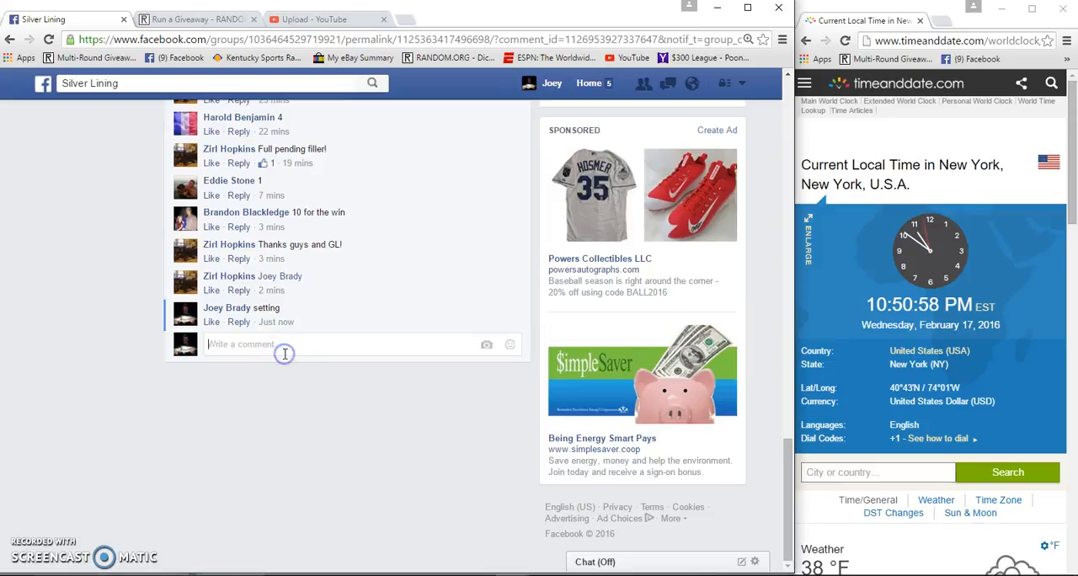
pyautogui.write('Live')
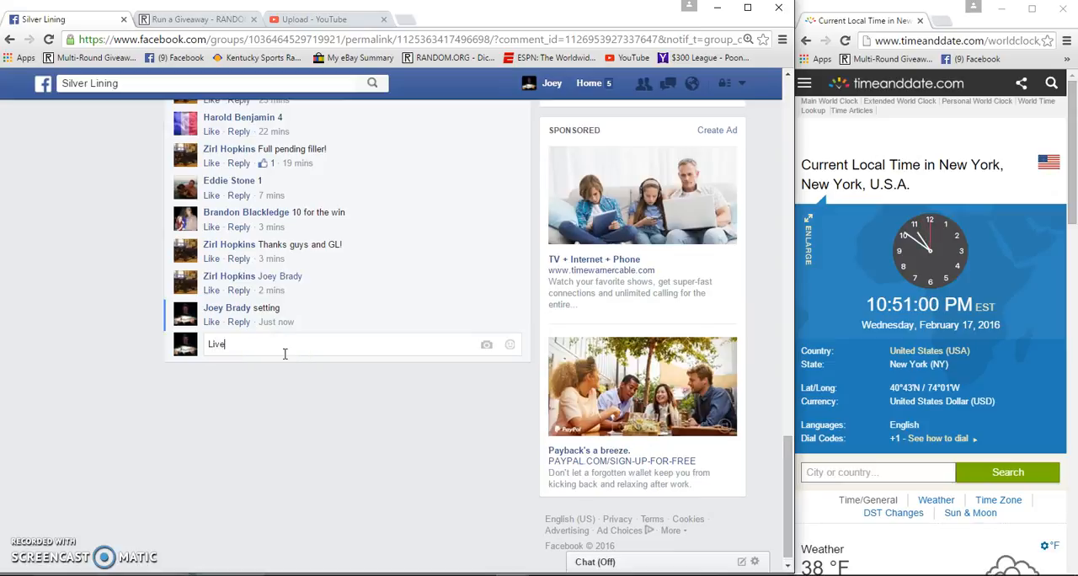
pyautogui.press('enter')
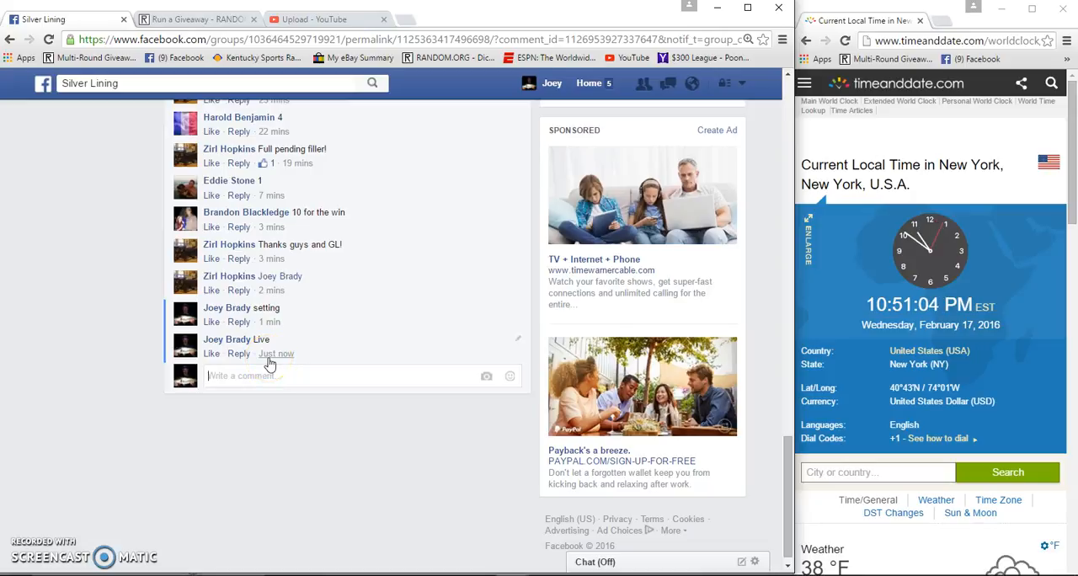
pyautogui.moveTo(276, 354)
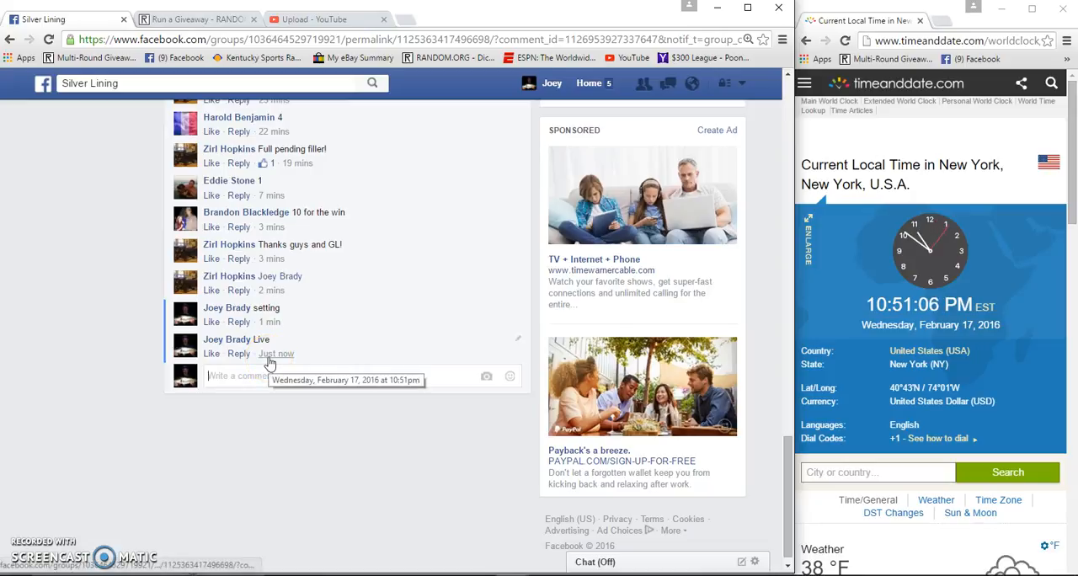
# - Paste the ten entrants into RANDOM.ORG Giveaways, set 6 rounds, and begin the giveaway
pyautogui.click(196, 18)
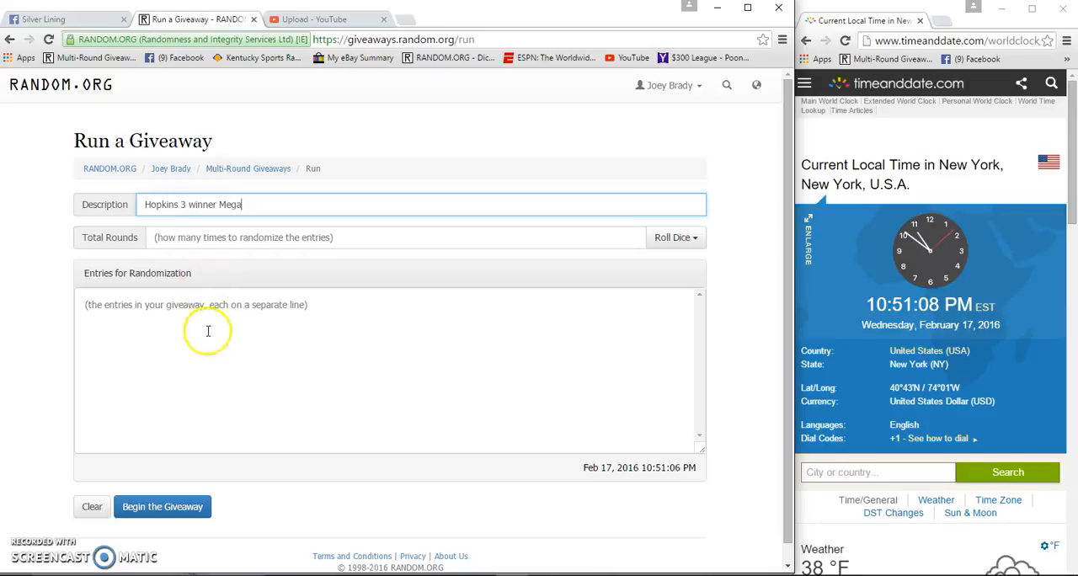
pyautogui.write('Eddie Stone F7')
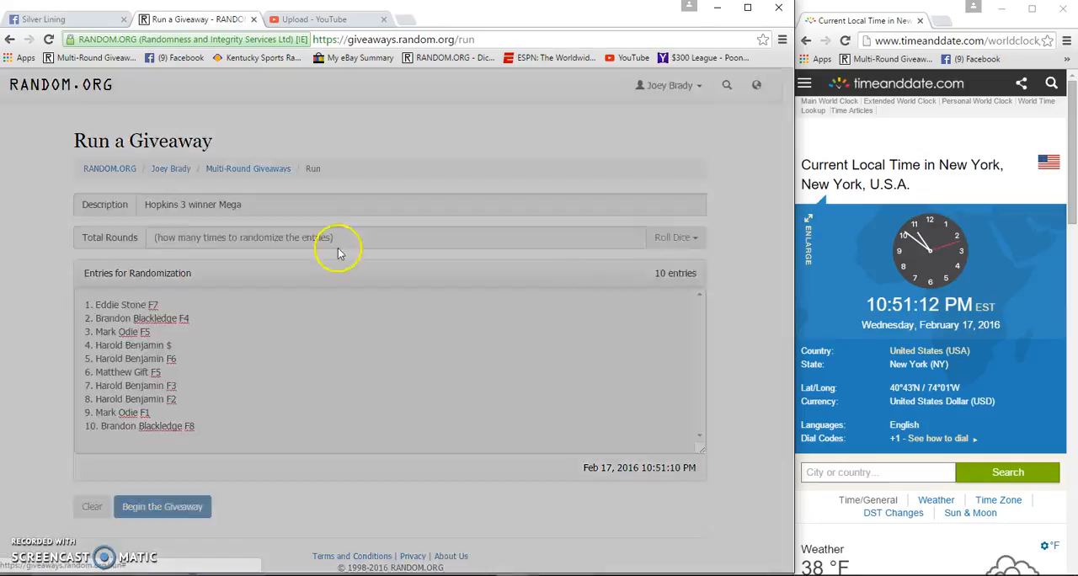
pyautogui.write('6')
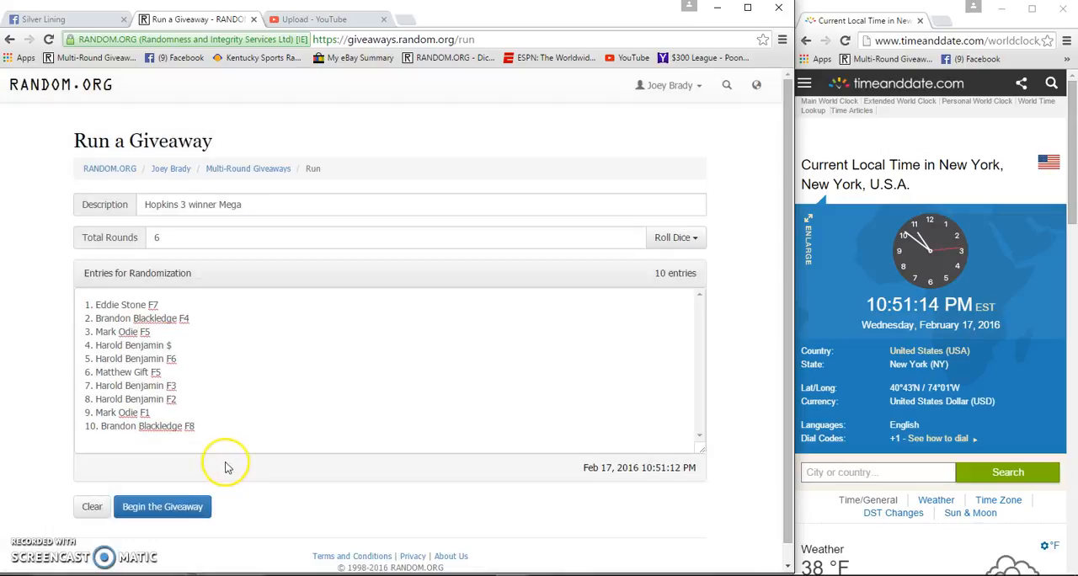
pyautogui.click(162, 506)
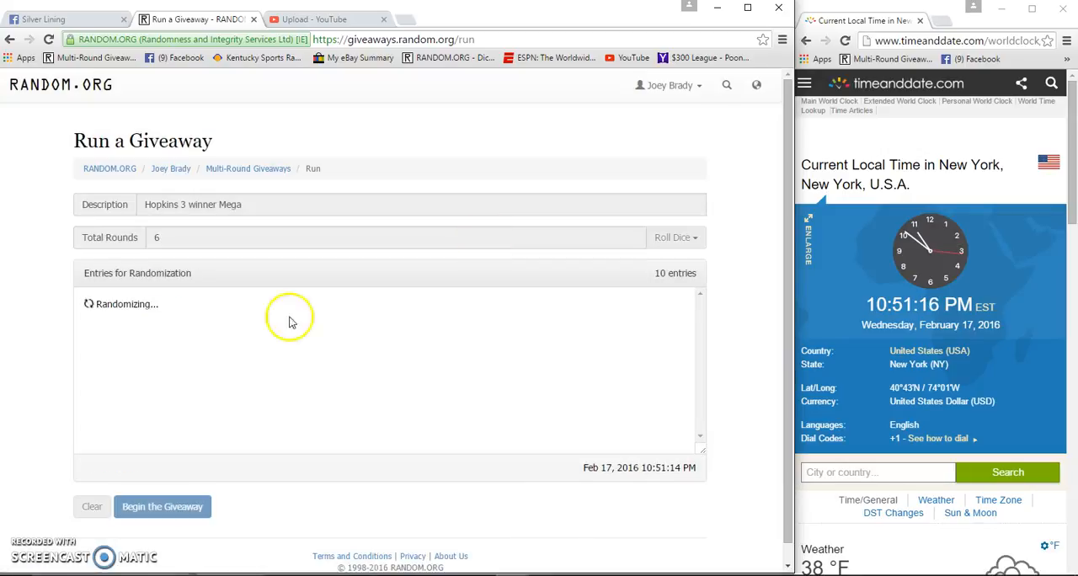
# - Run randomization rounds two to four, then comment 'Good Luck' on Facebook
pyautogui.click(162, 507)
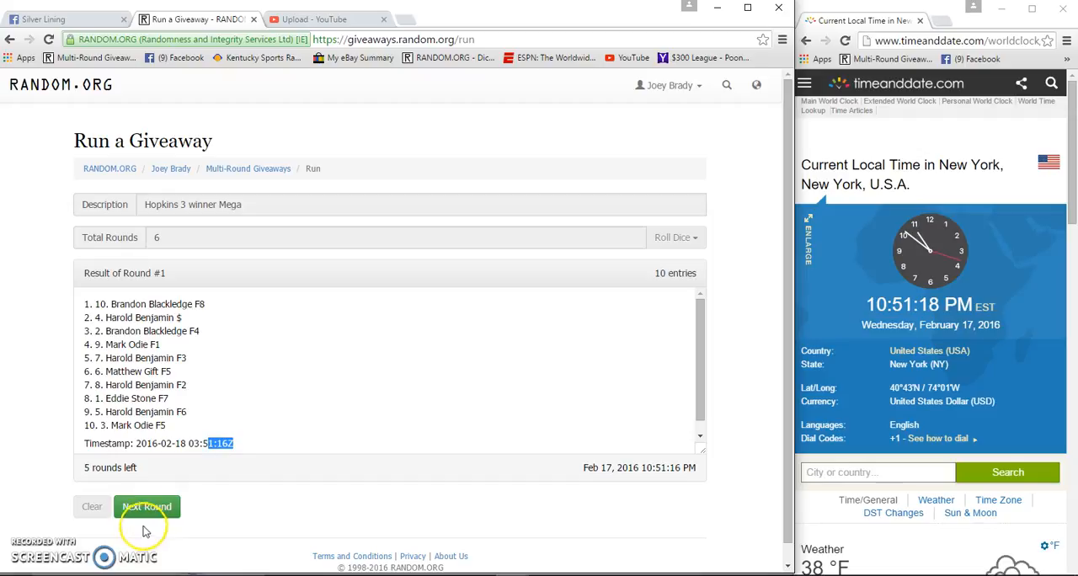
pyautogui.click(147, 506)
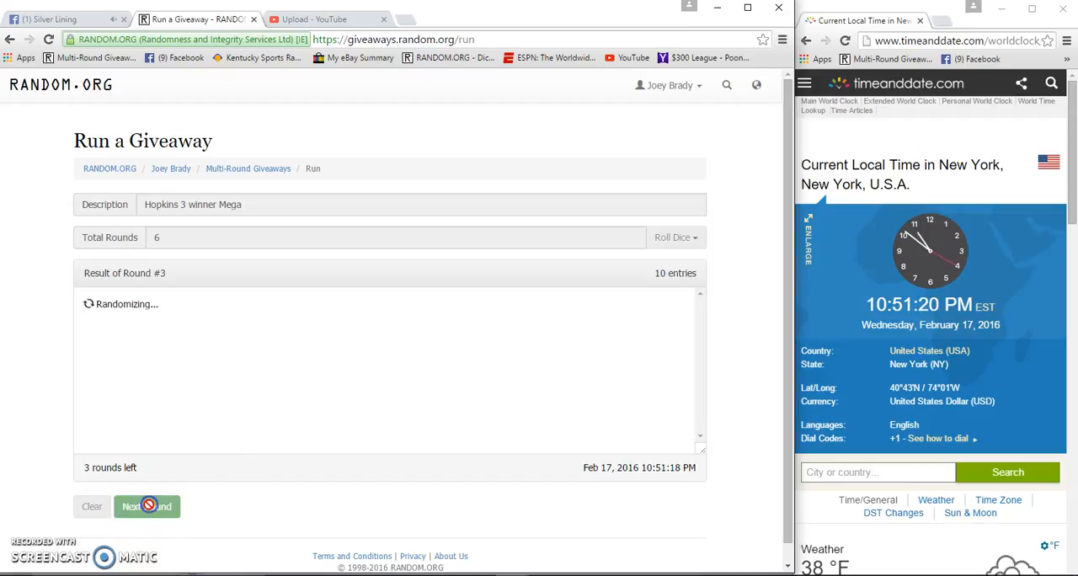
pyautogui.click(147, 507)
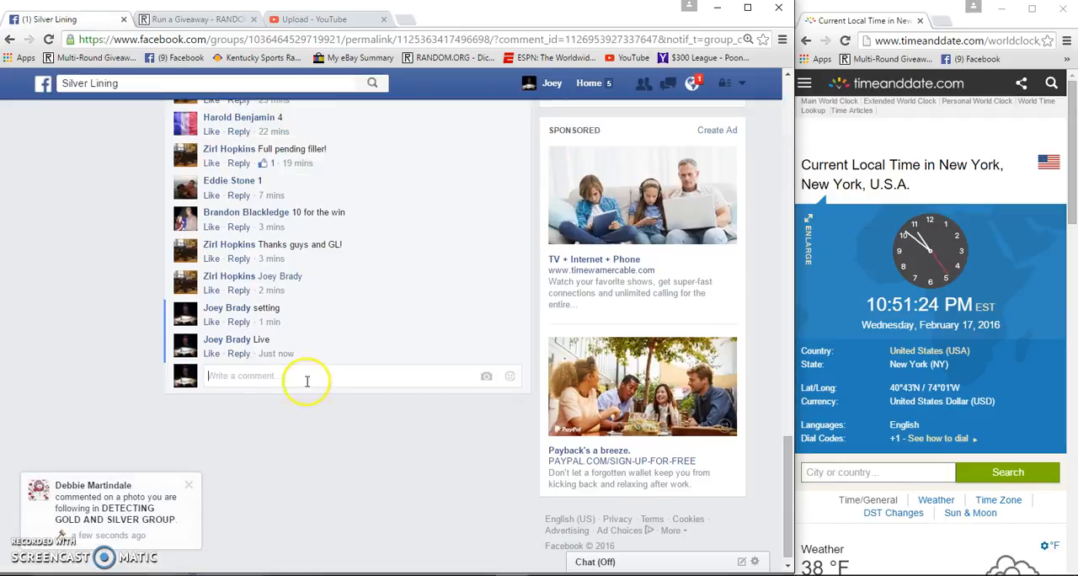
pyautogui.write('Good L')
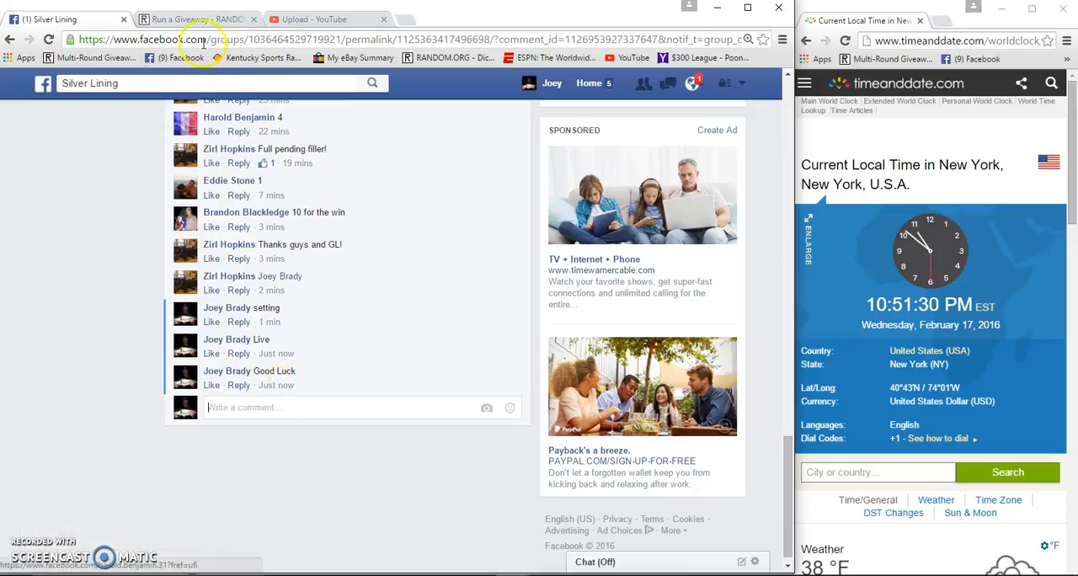
# - Back in RANDOM.ORG, run the sixth and final randomization round
pyautogui.click(195, 18)
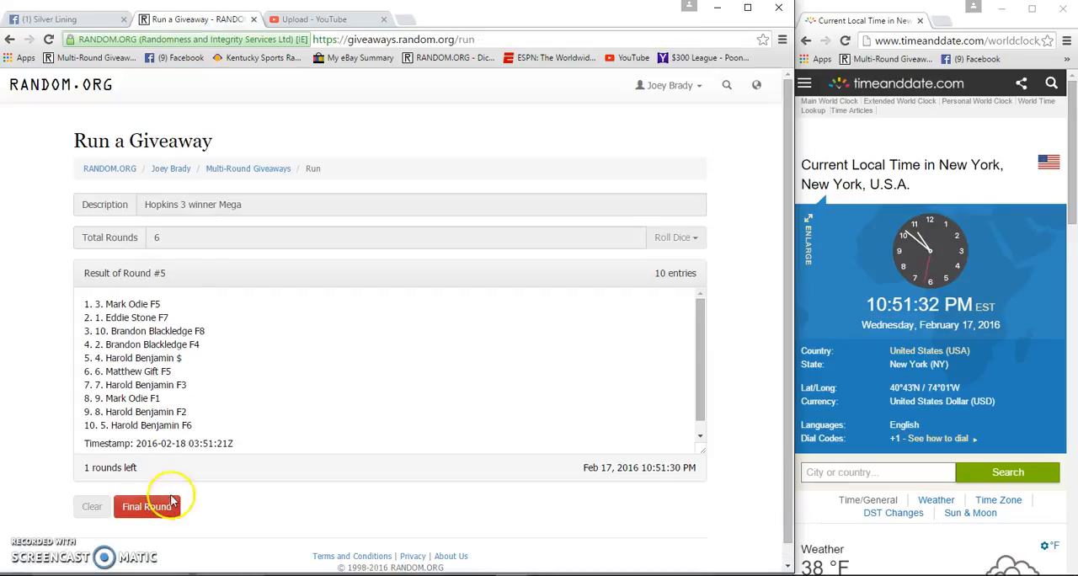
pyautogui.click(146, 506)
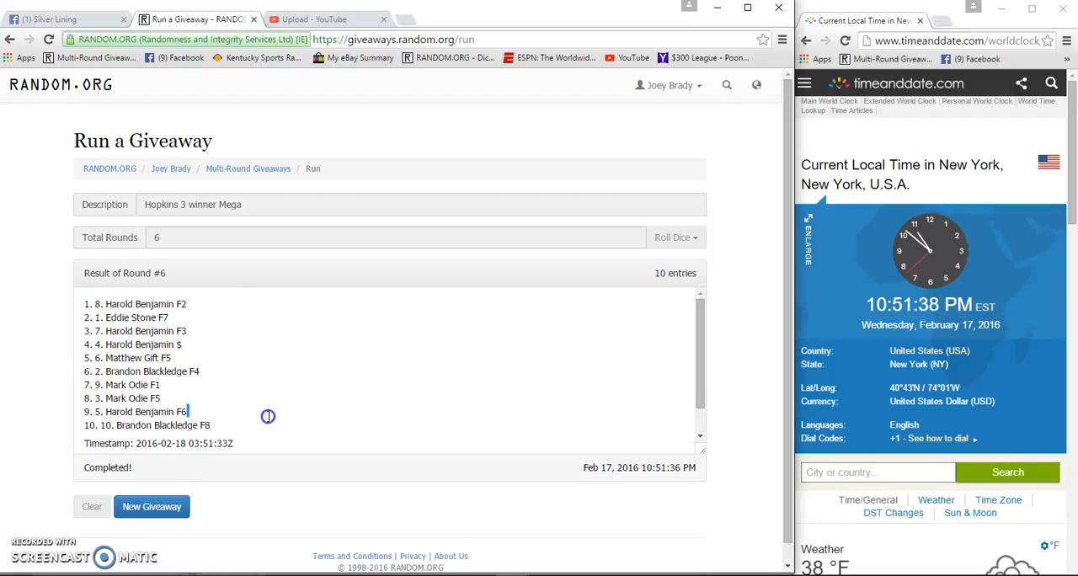
pyautogui.moveTo(278, 414)
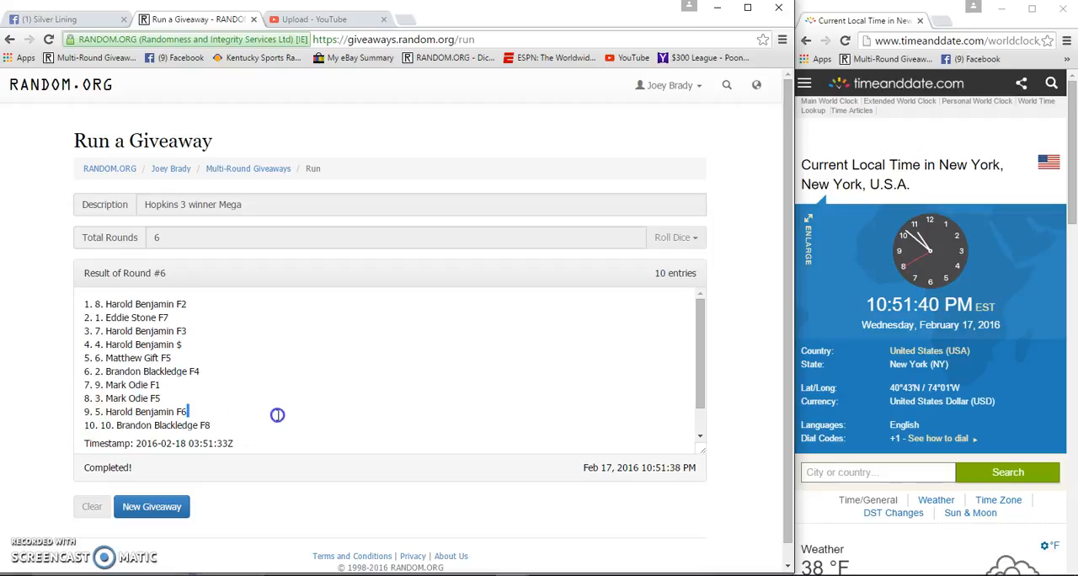